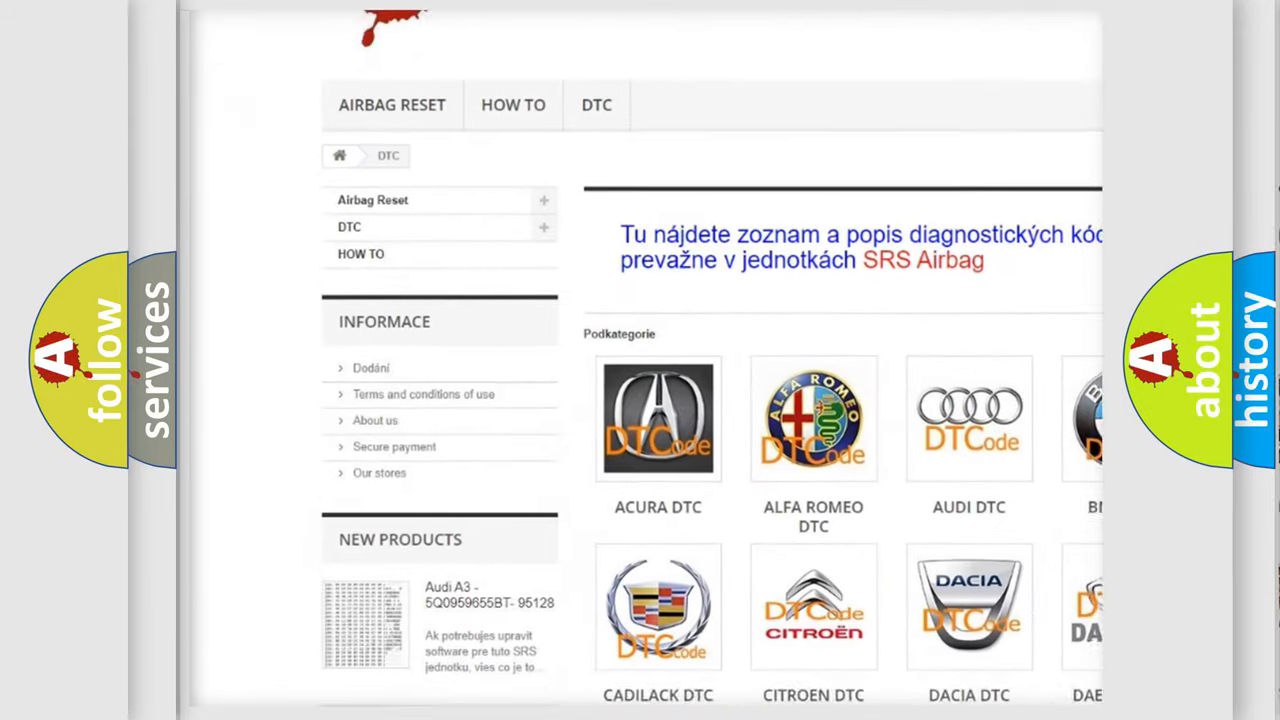
{"action": "scroll", "scroll_direction": "down", "scroll_amount": 3}
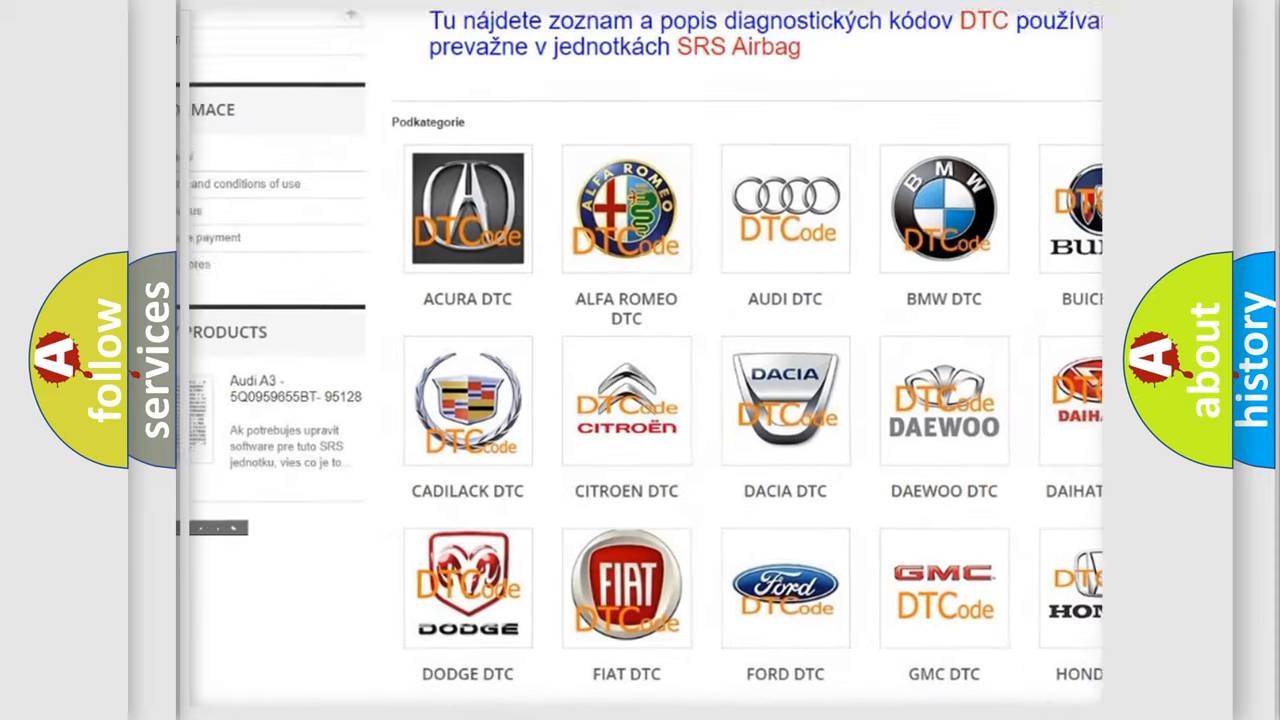
{"action": "scroll", "scroll_direction": "down", "scroll_amount": 3}
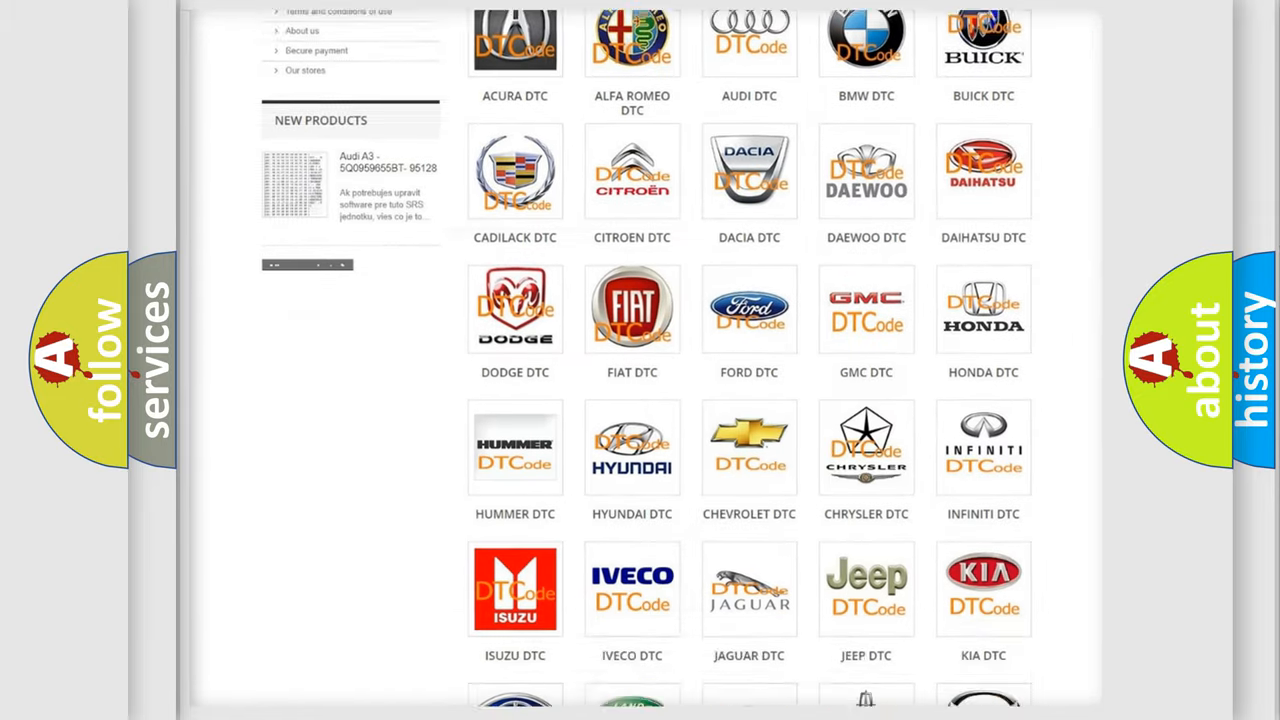
{"action": "scroll", "scroll_direction": "down", "scroll_amount": 3}
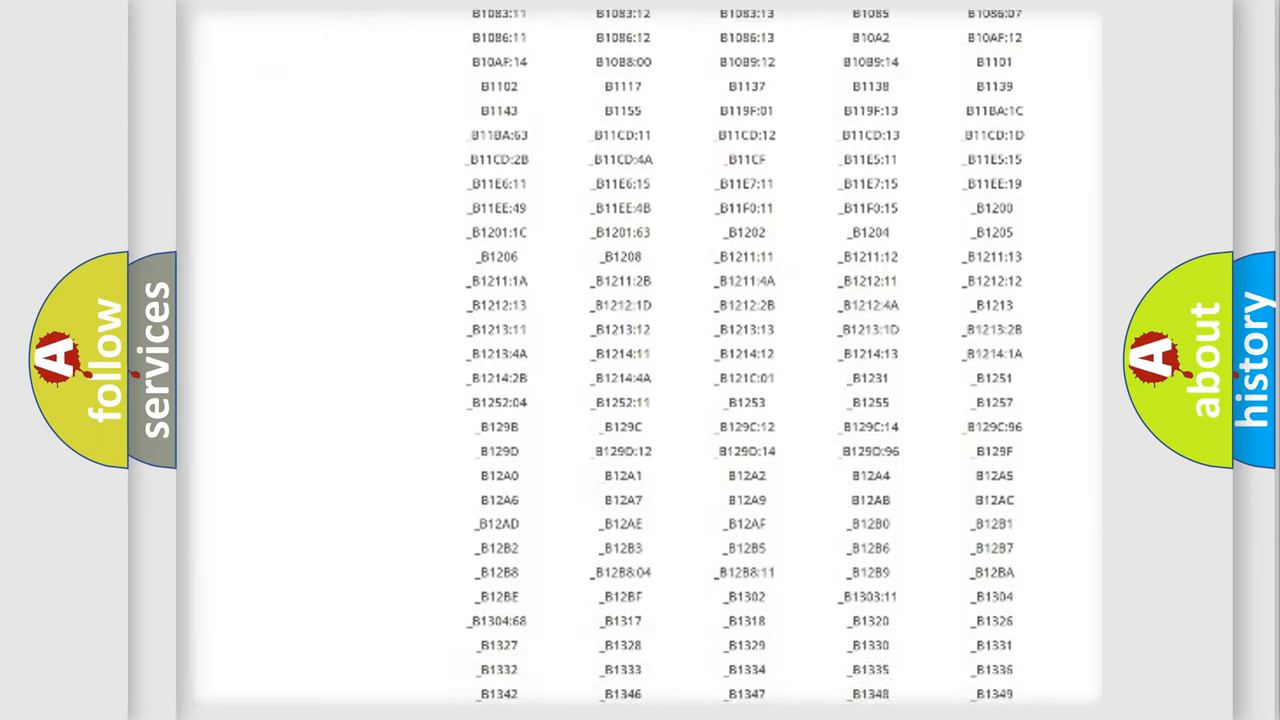
{"action": "scroll", "scroll_direction": "down", "scroll_amount": 3}
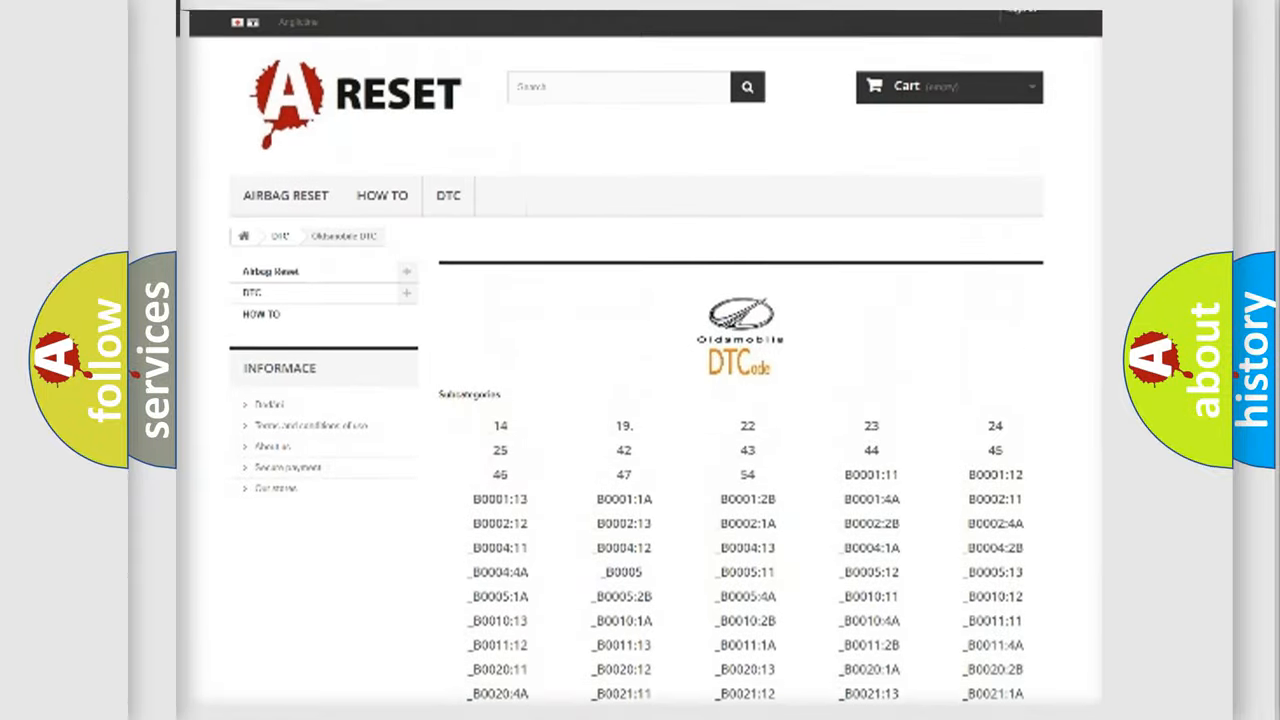
{"action": "scroll", "scroll_direction": "up", "scroll_amount": 3}
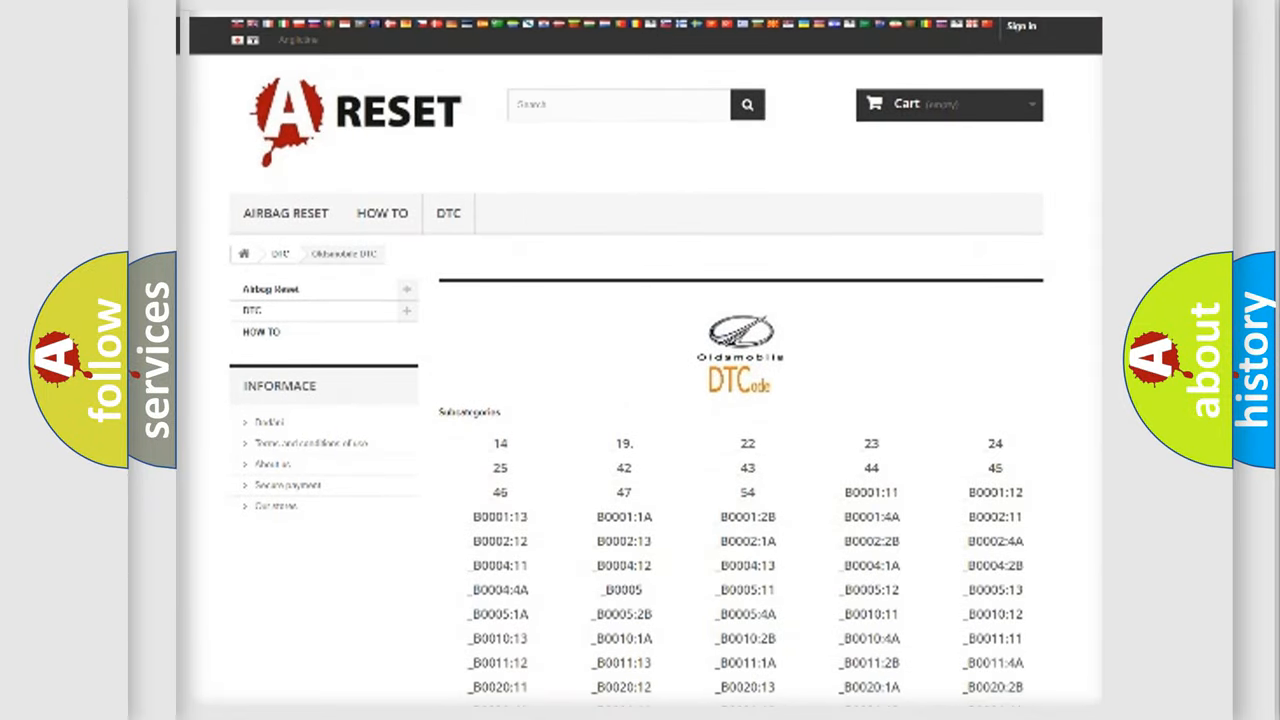